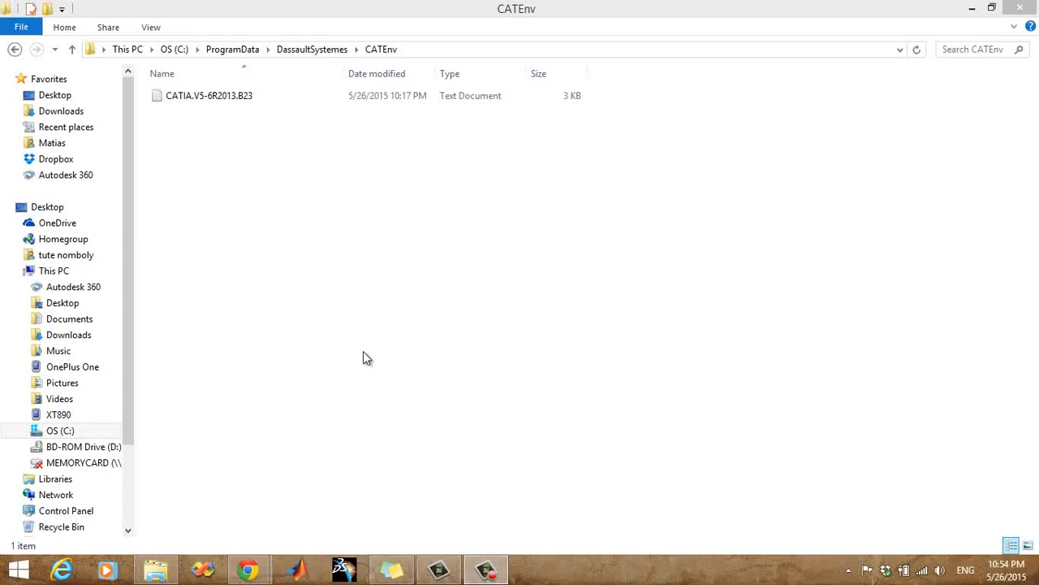
mouse_move(400, 514)
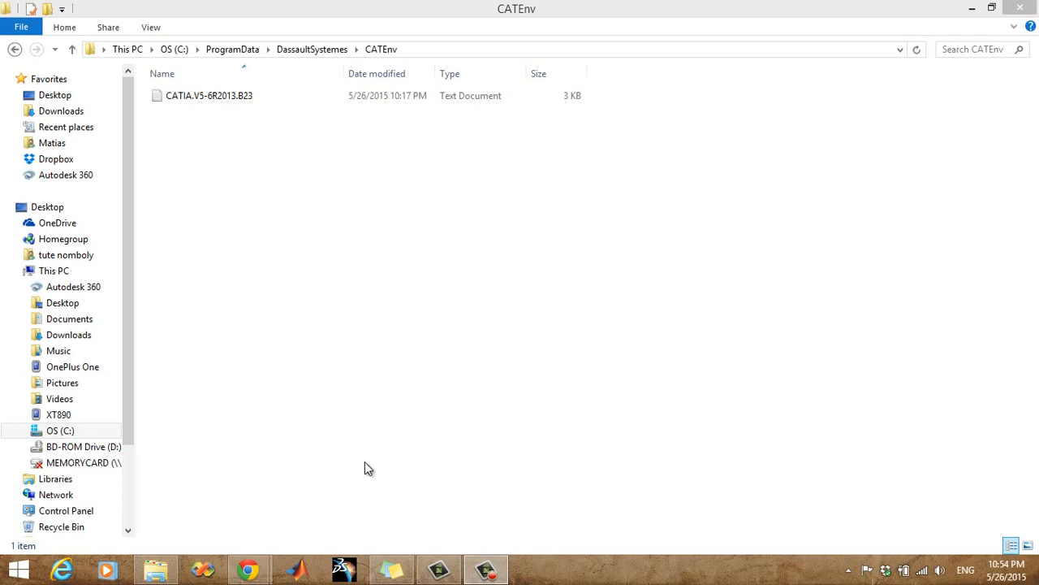
mouse_move(338, 568)
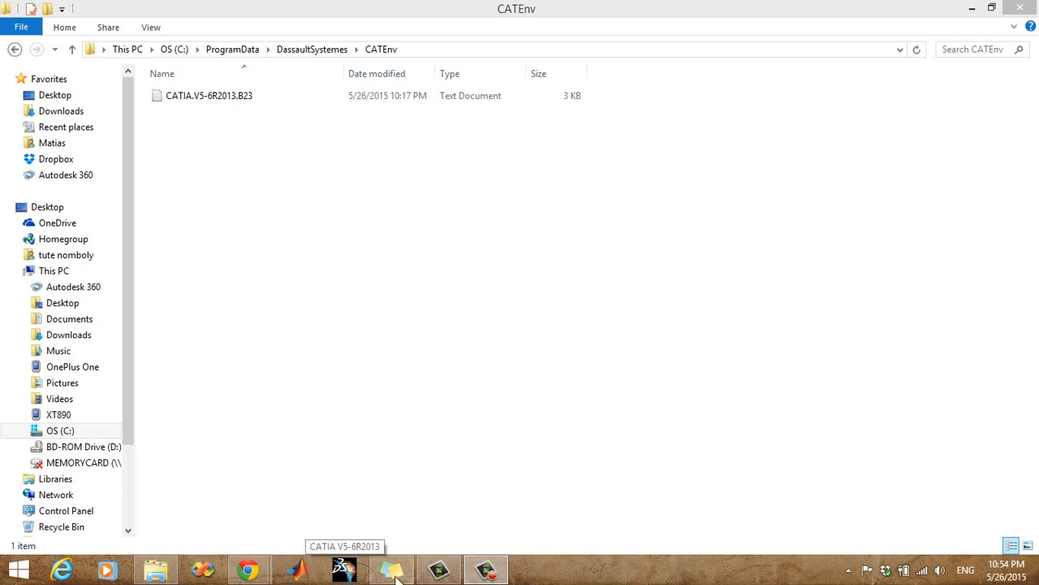
mouse_move(224, 170)
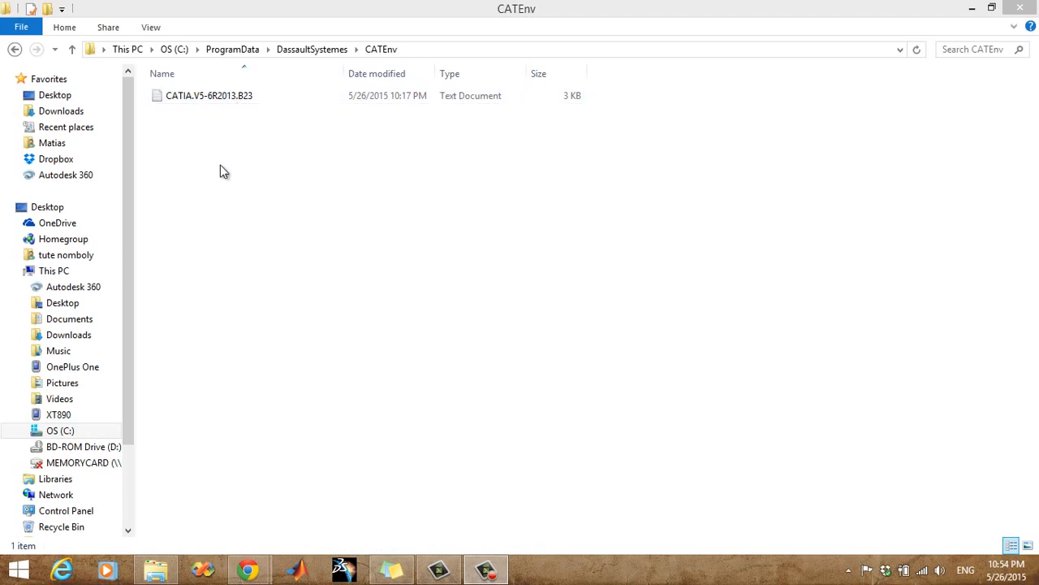
Step: Launch CATIA V5 and acknowledge the license warnings and No License Available message
left_click(53, 269)
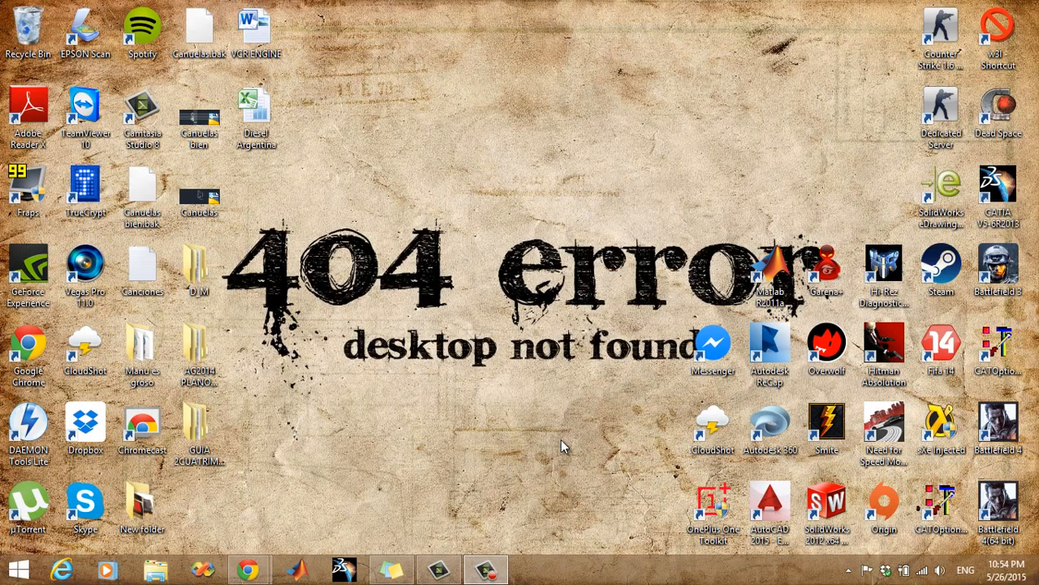
left_click(341, 565)
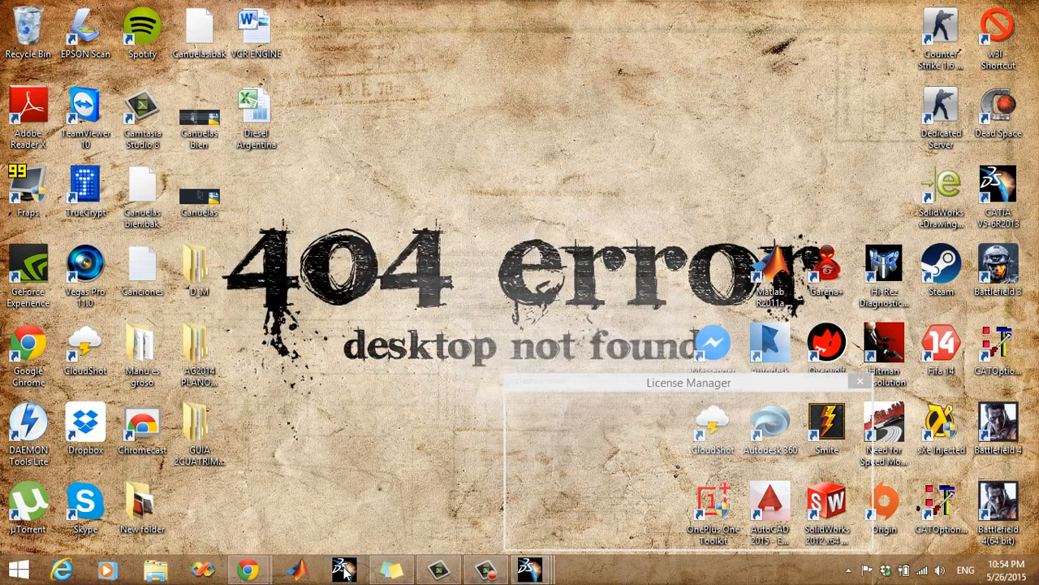
left_click(343, 569)
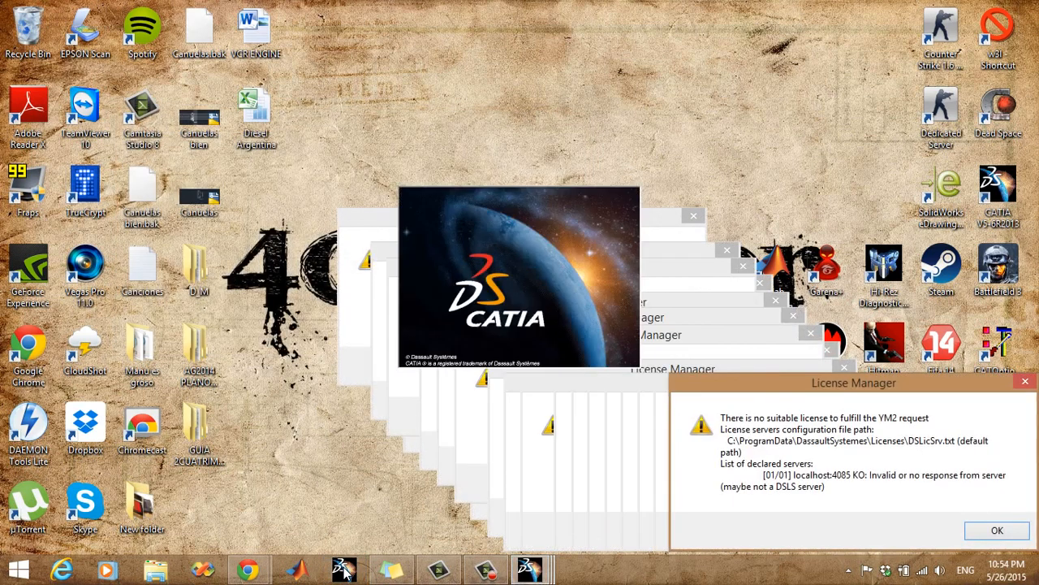
left_click(997, 529)
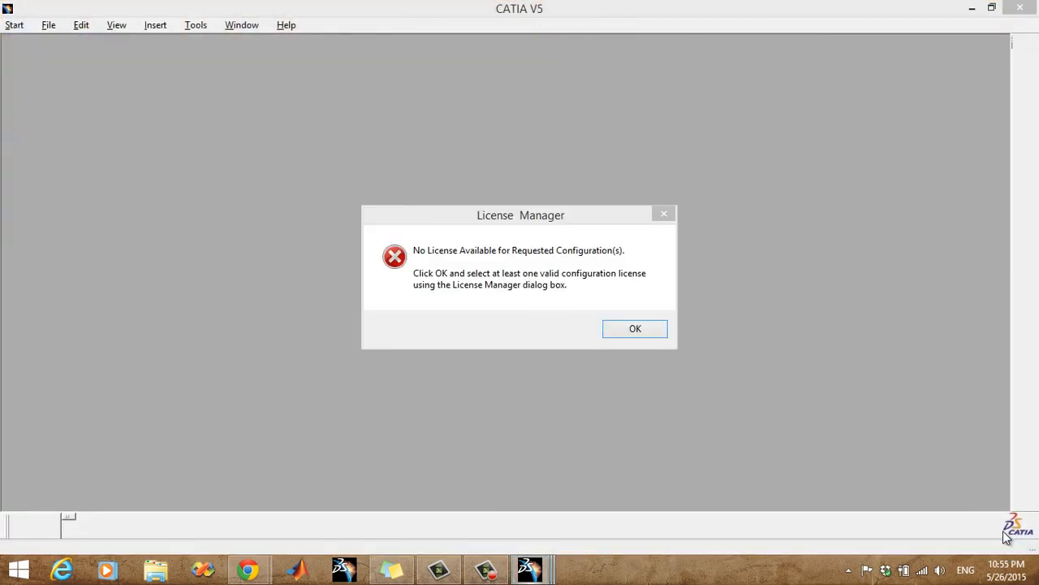
left_click(635, 328)
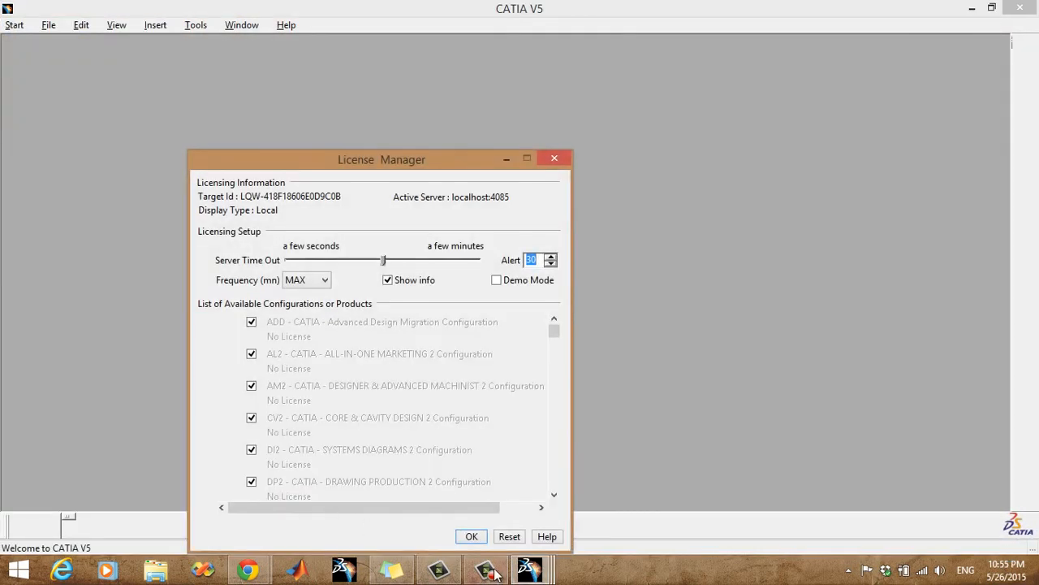
Step: Close License Manager and dismiss the YM2, SD2, MS2, HD2, E2, DI2 and ADD license warnings until CATIA exits
left_click(471, 536)
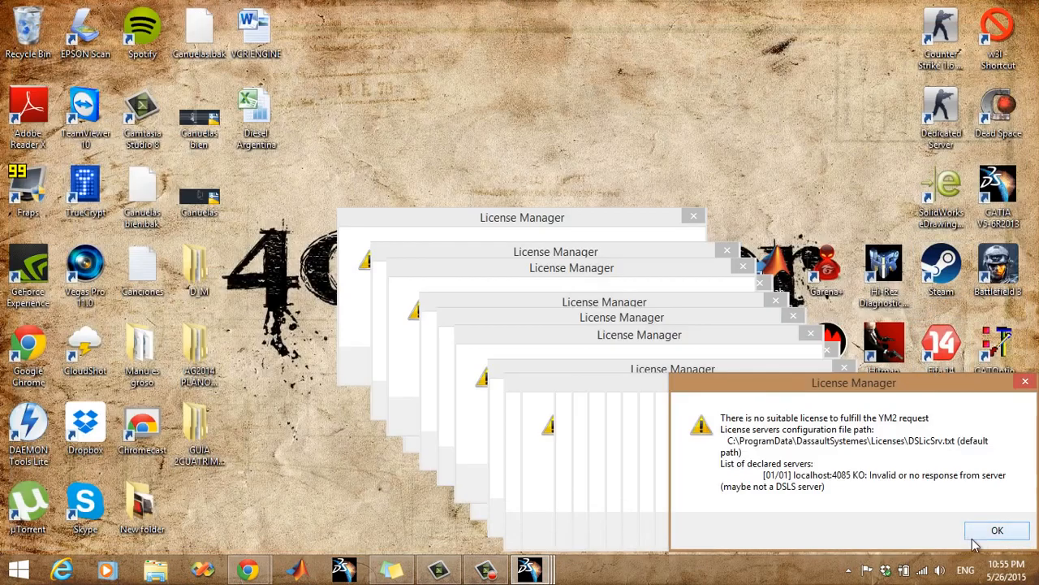
left_click(997, 530)
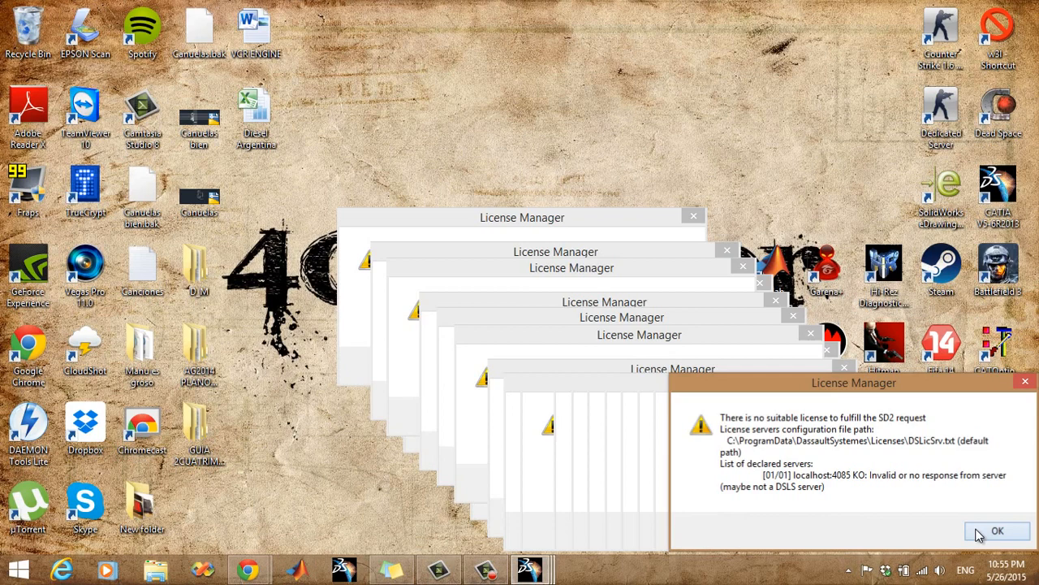
left_click(998, 529)
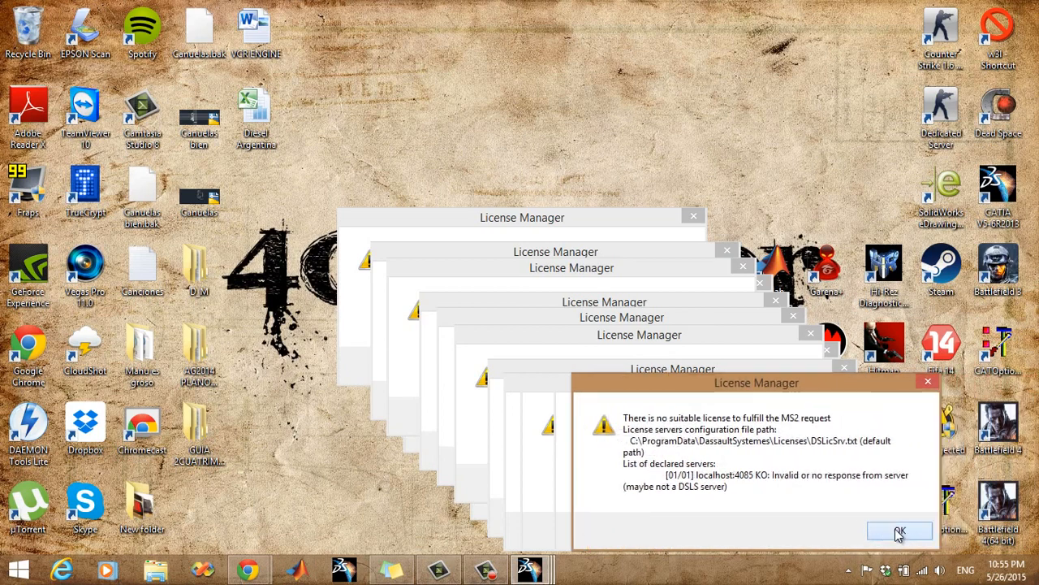
left_click(893, 532)
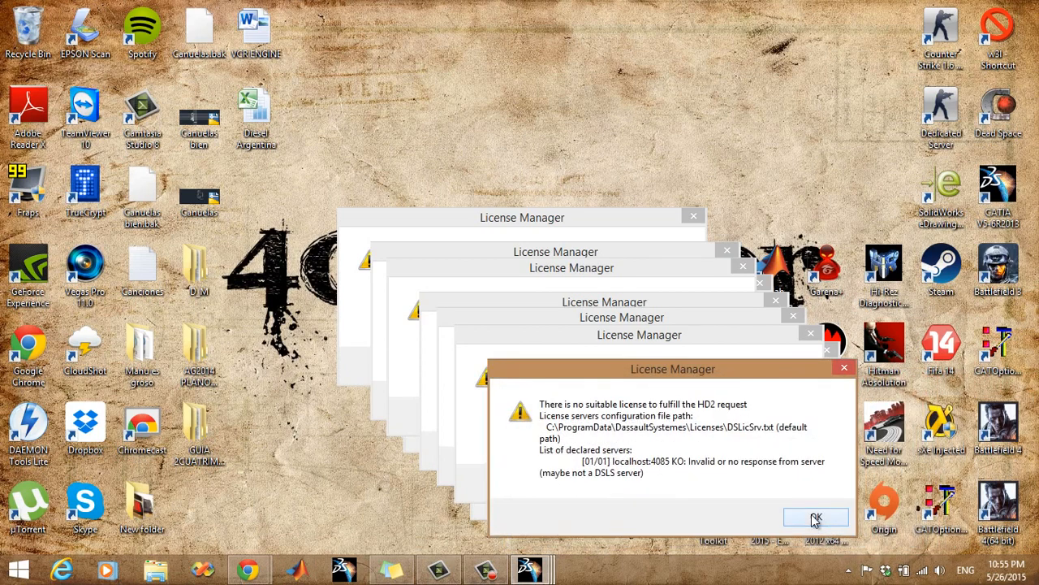
left_click(822, 517)
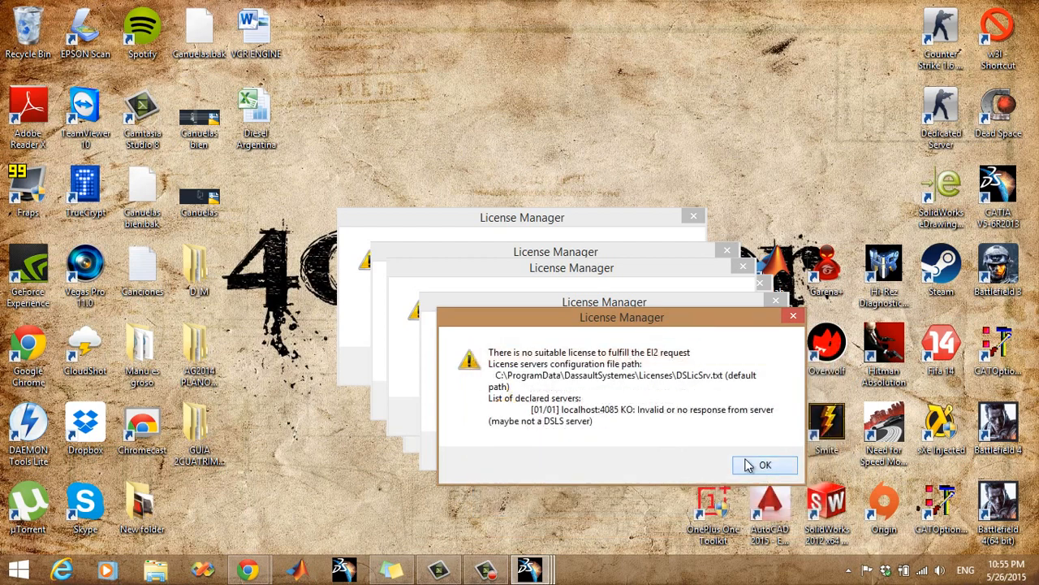
left_click(765, 465)
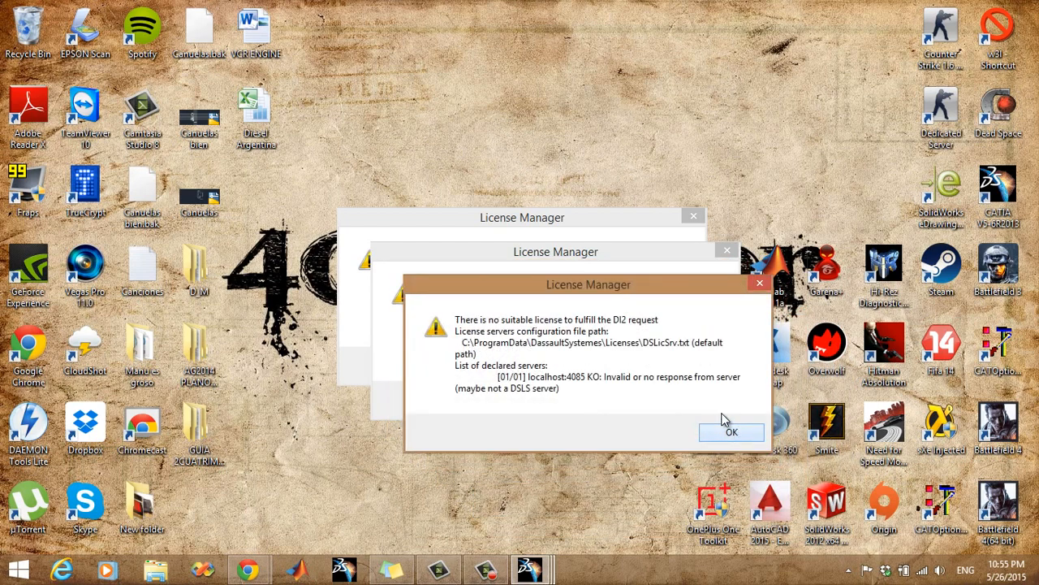
left_click(731, 432)
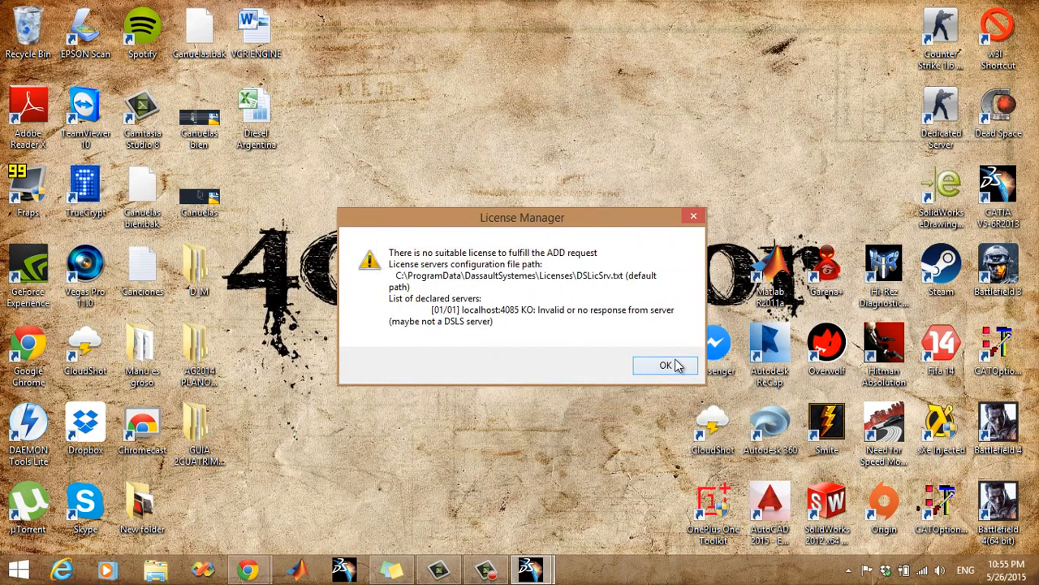
left_click(666, 363)
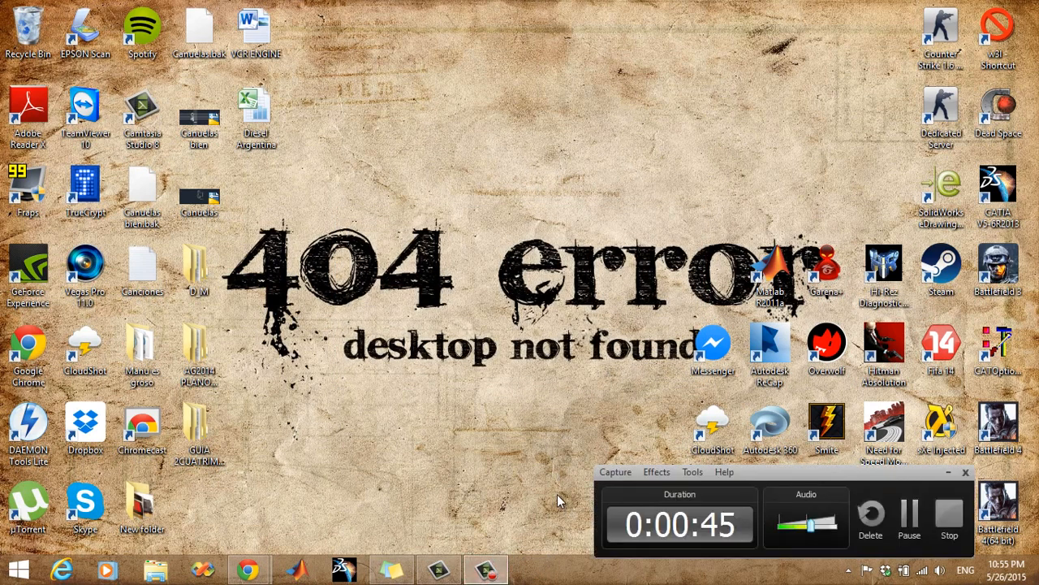
Step: Open File Explorer at This PC from the taskbar
left_click(965, 471)
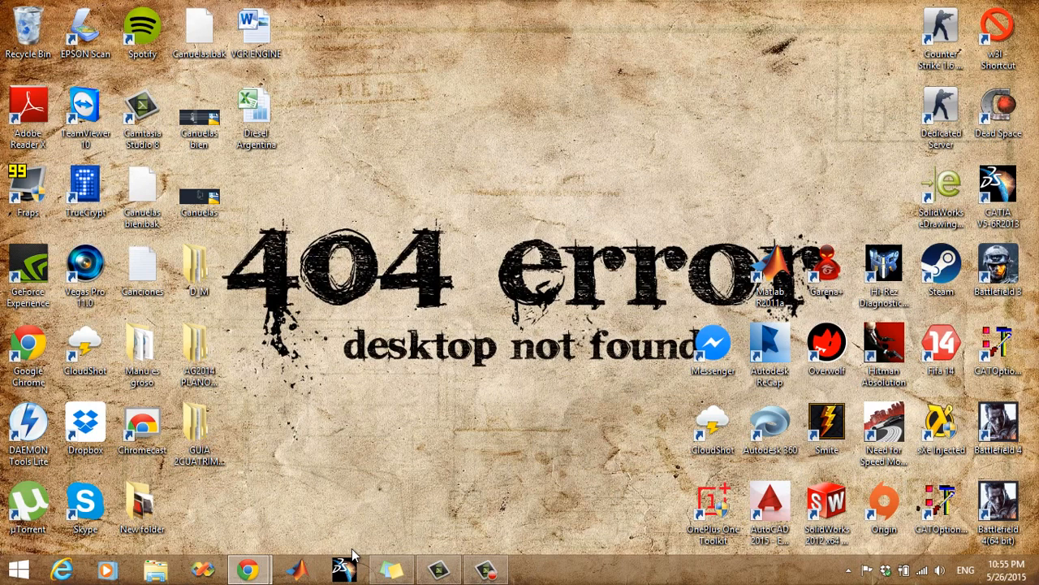
mouse_move(166, 562)
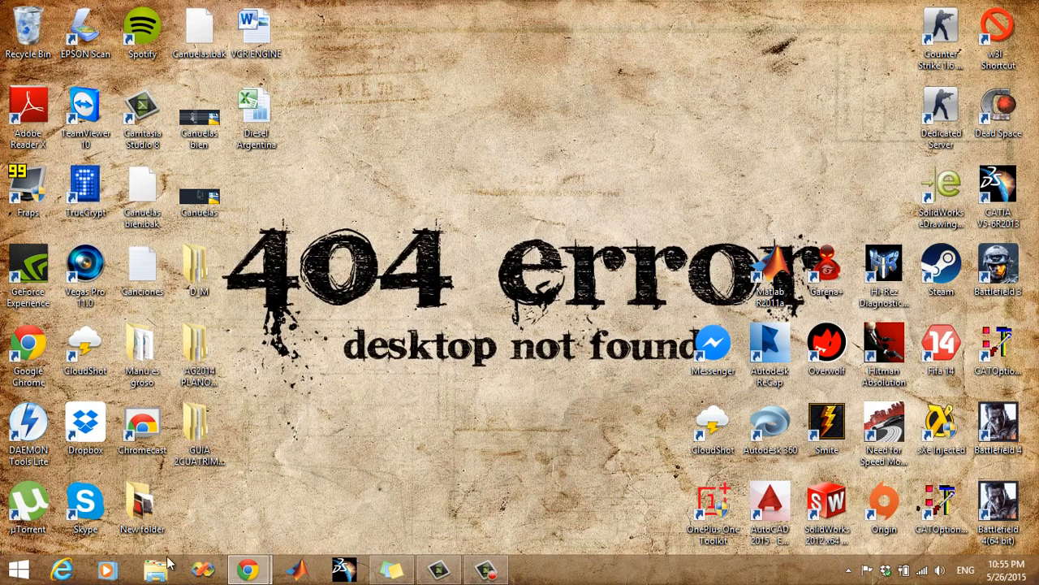
left_click(153, 565)
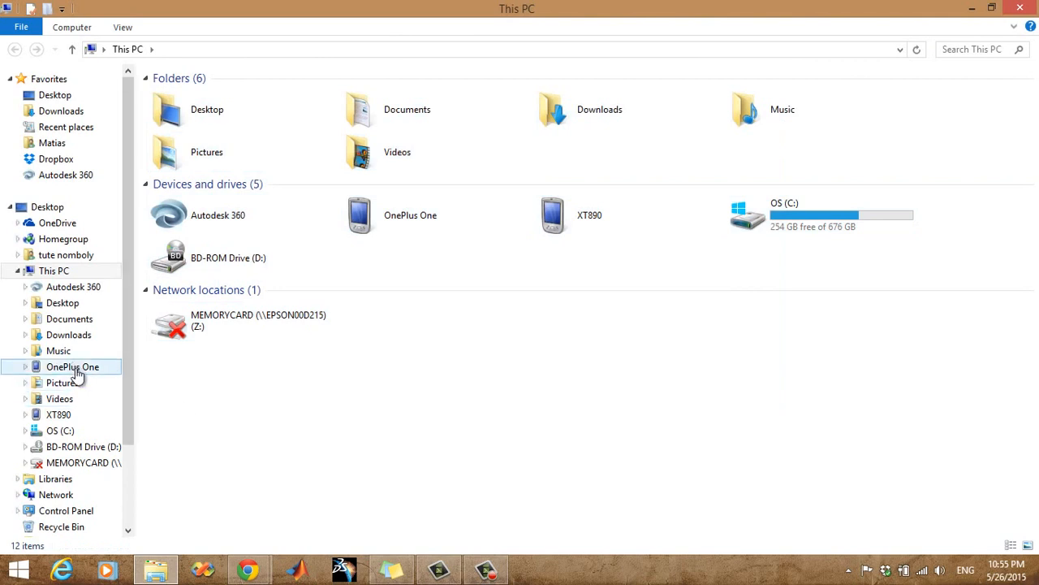
mouse_move(117, 344)
type("notepad")
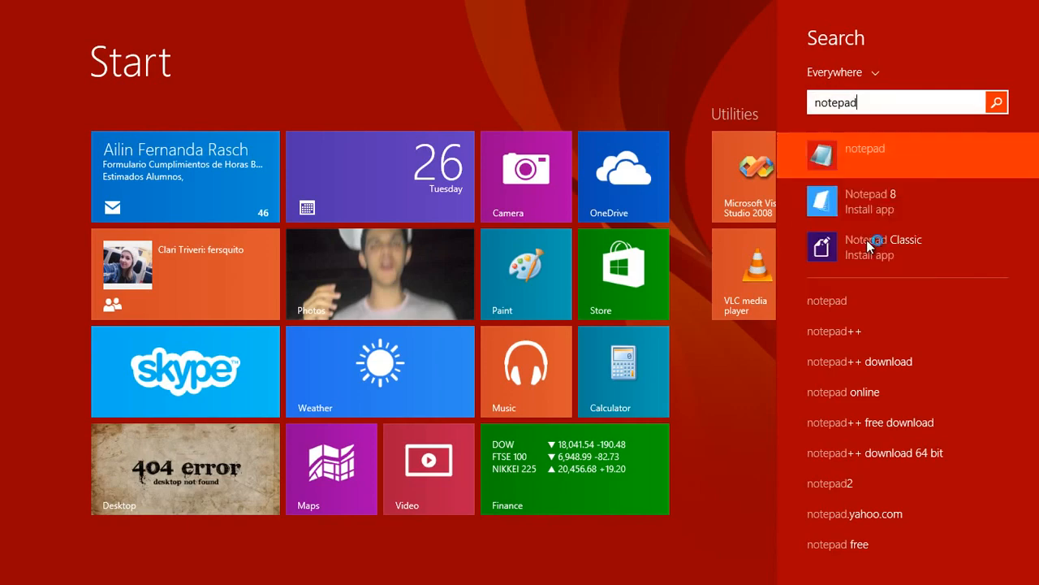
Step: Launch Notepad from the search results and bring up its Open dialog
left_click(864, 149)
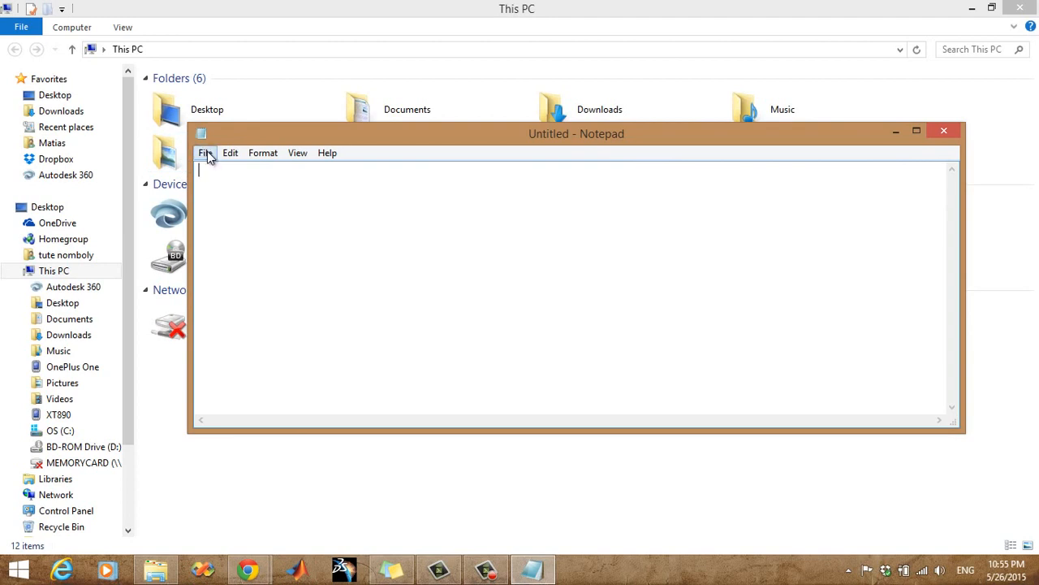
left_click(205, 153)
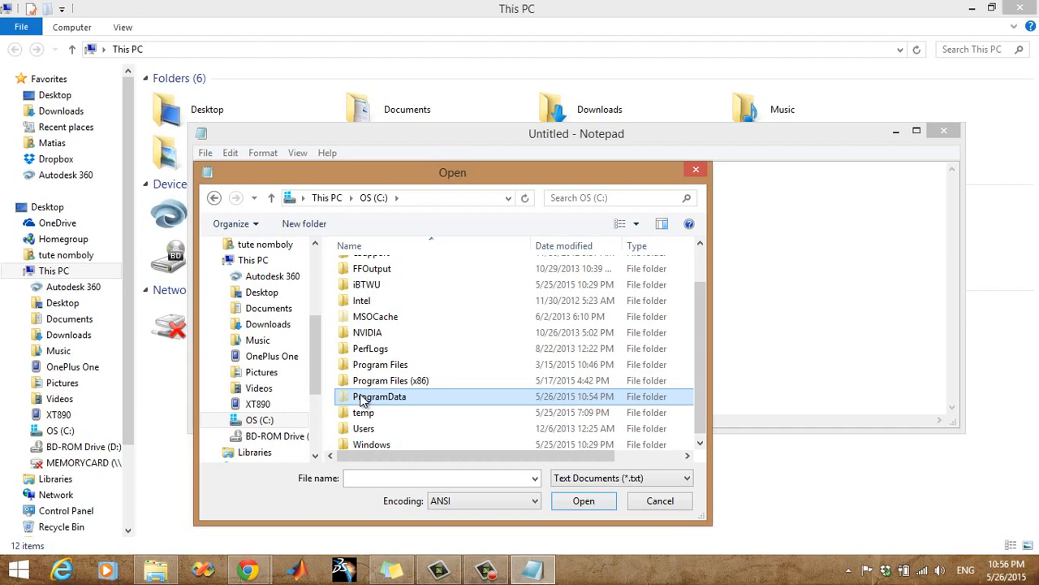
Step: Browse ProgramData > DassaultSystemes > CATEnv and choose the CATIA.V5-6R2013.B23 environment file
double_click(380, 397)
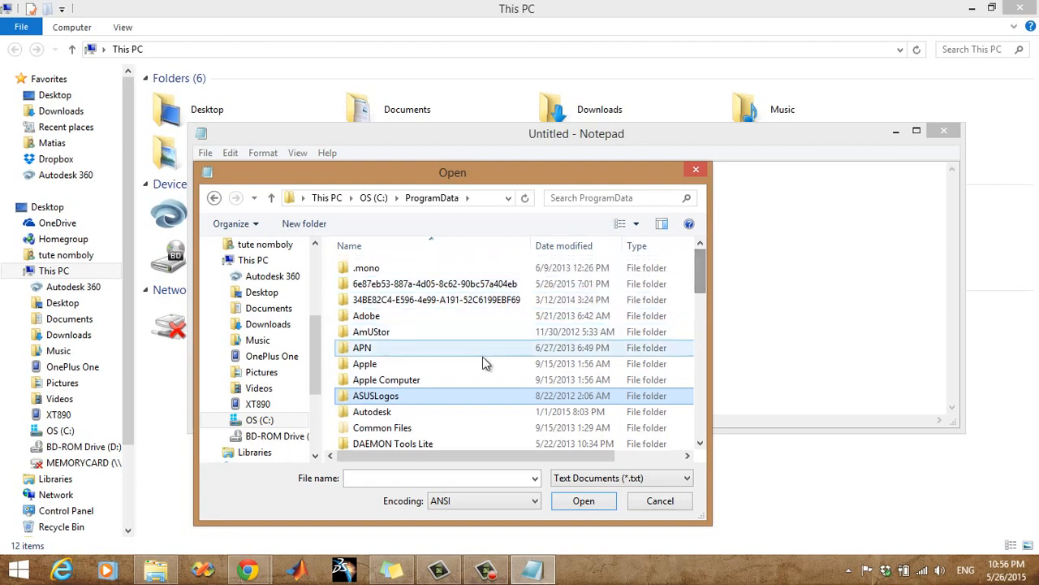
scroll("down", 3)
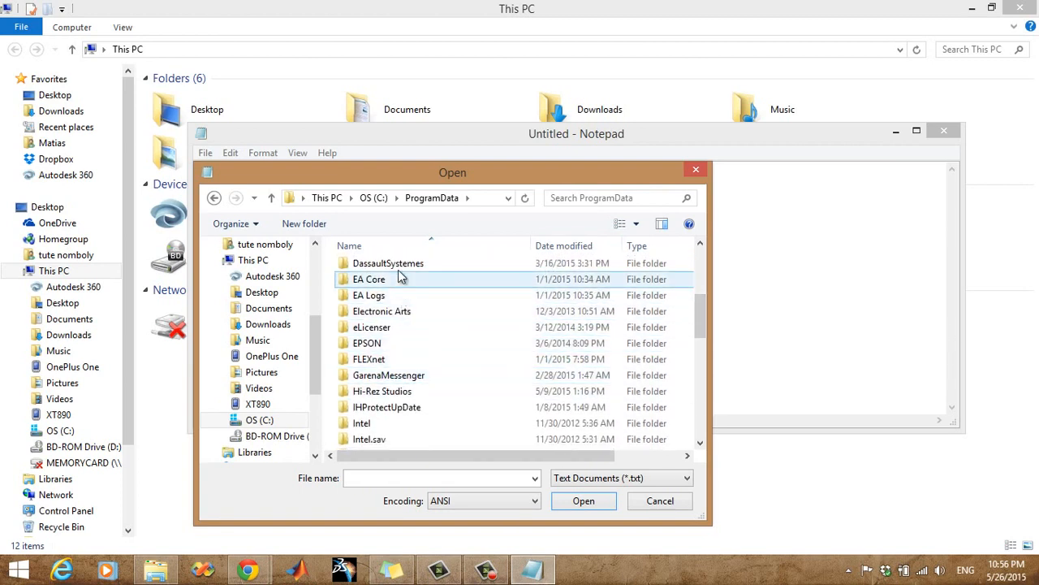
double_click(389, 263)
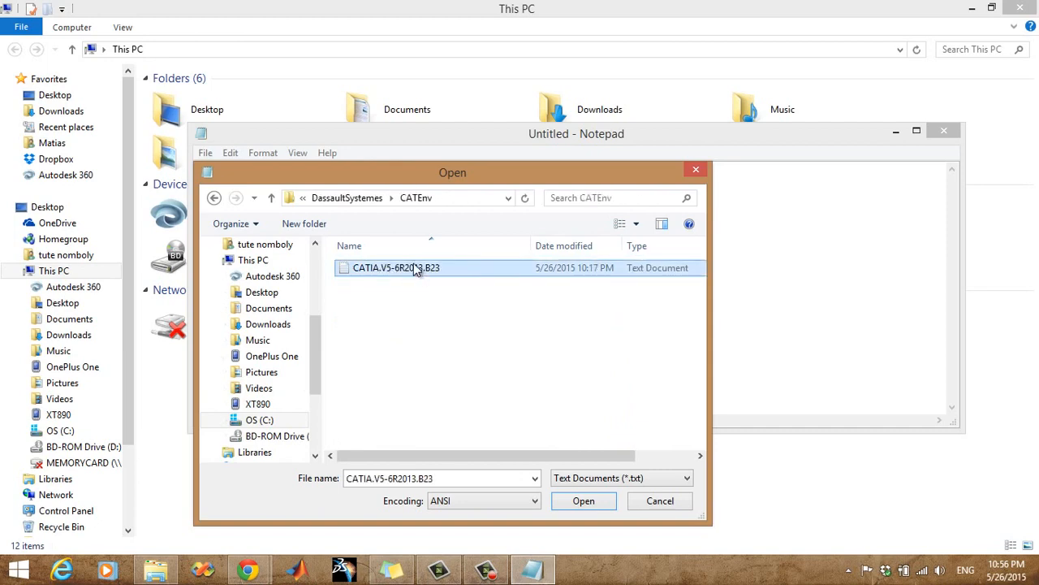
left_click(585, 500)
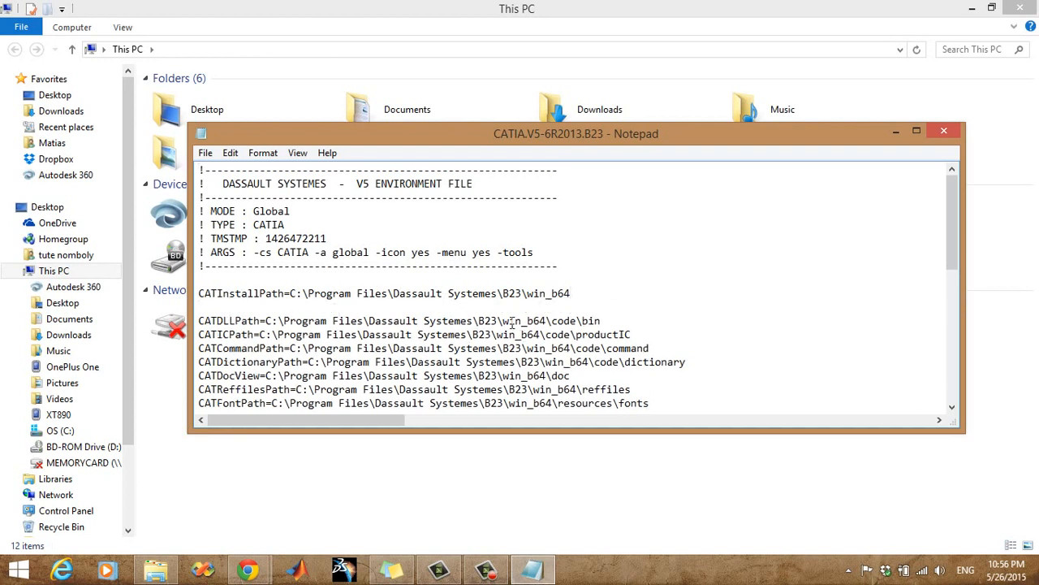
Step: Add DSY_DISABLE_WININET=TRUE and DSLICENSING=LEGACY below the CATInstallPath line and select them
type("DSY_DISABLE_WININET=TRUE")
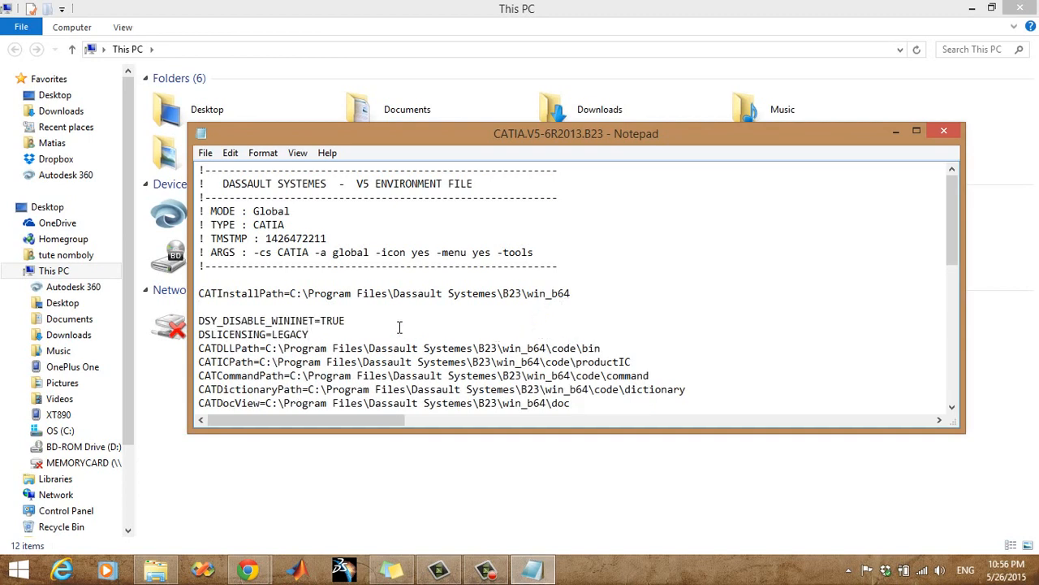
scroll("down", 3)
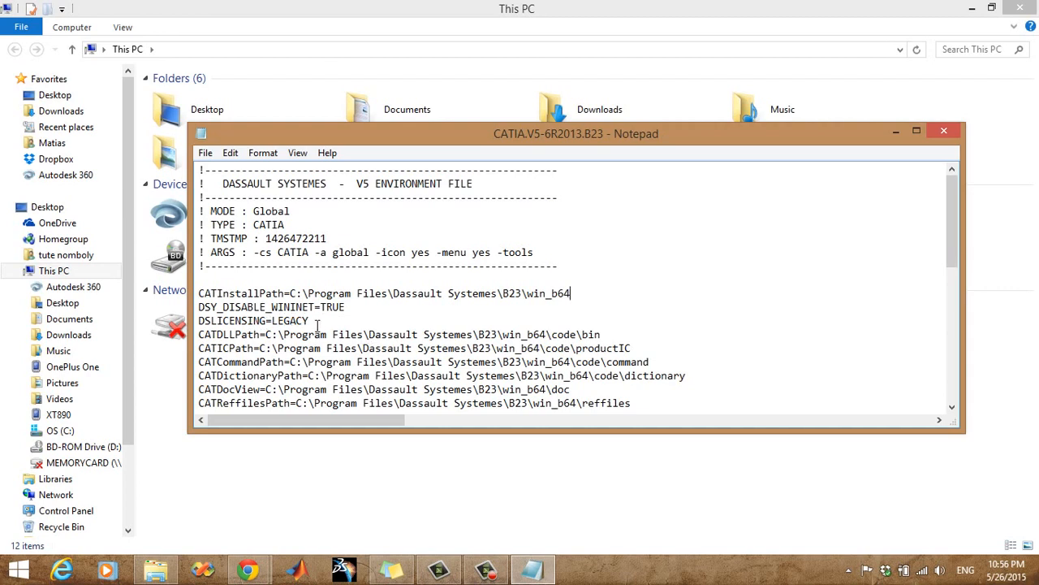
left_click_drag(198, 307, 308, 320)
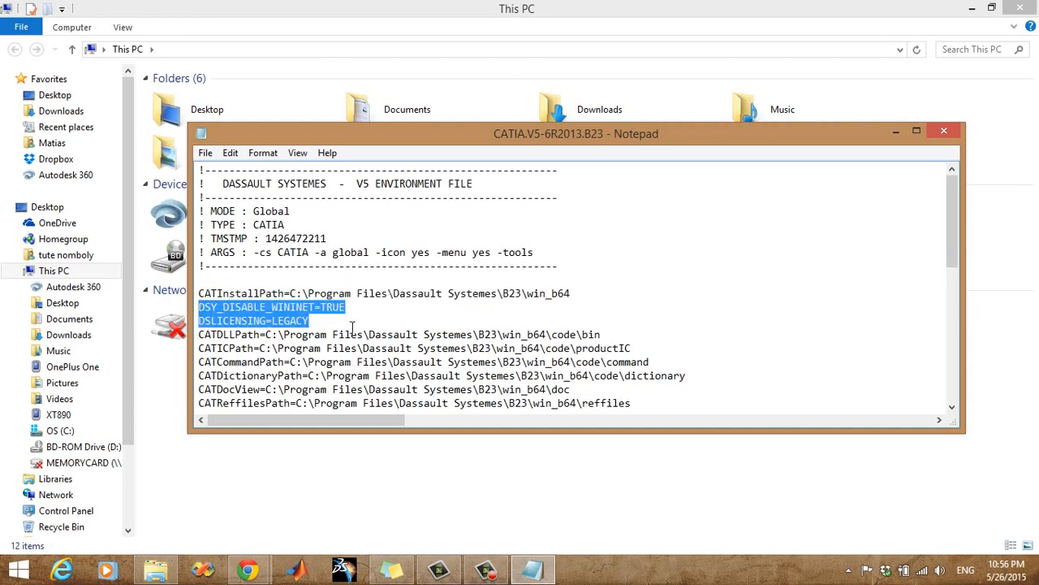
left_click(205, 152)
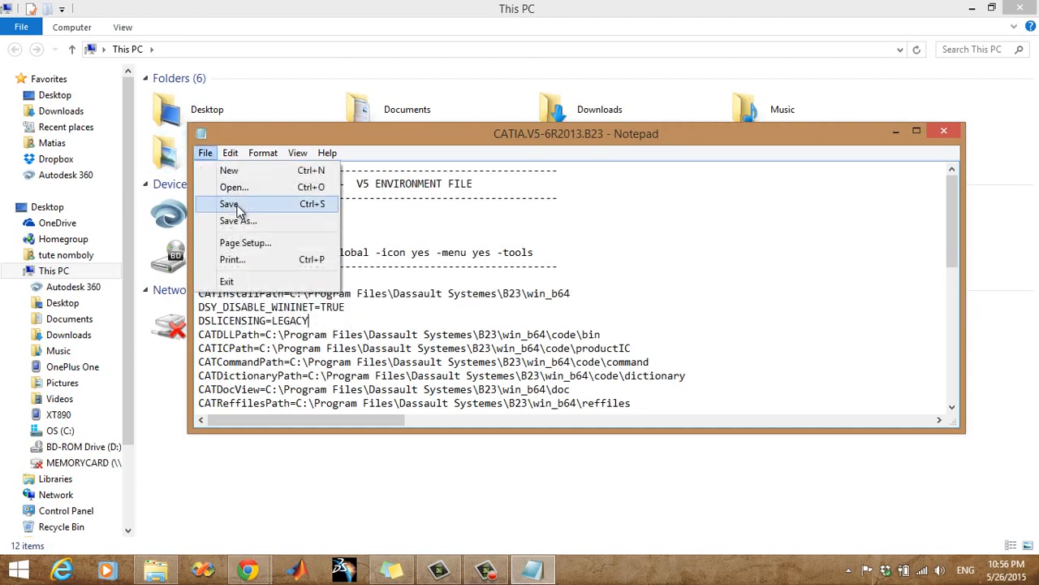
Step: Save the edited environment file and get the Notepad window out of the way
left_click(229, 204)
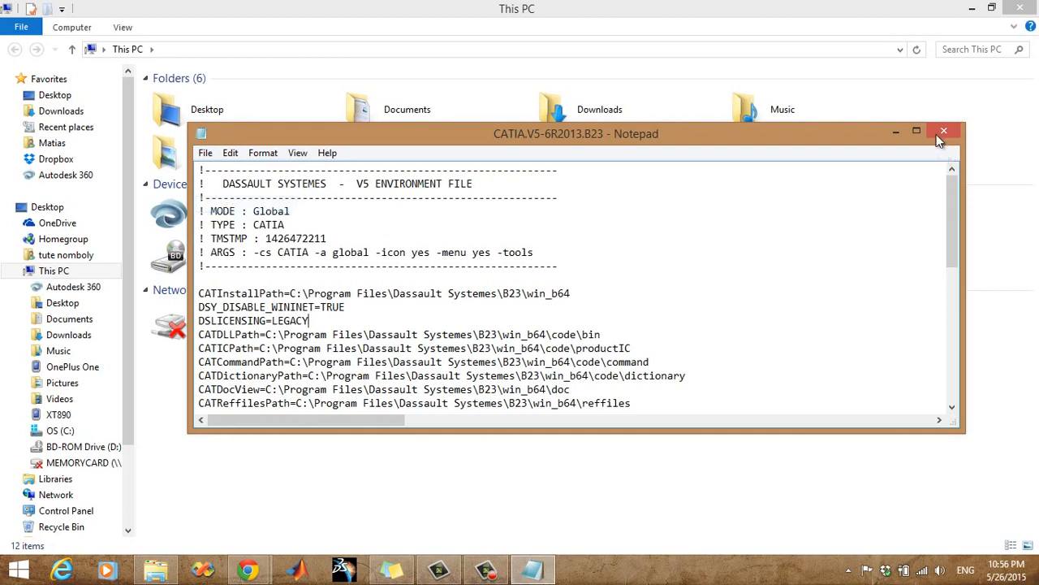
mouse_move(901, 133)
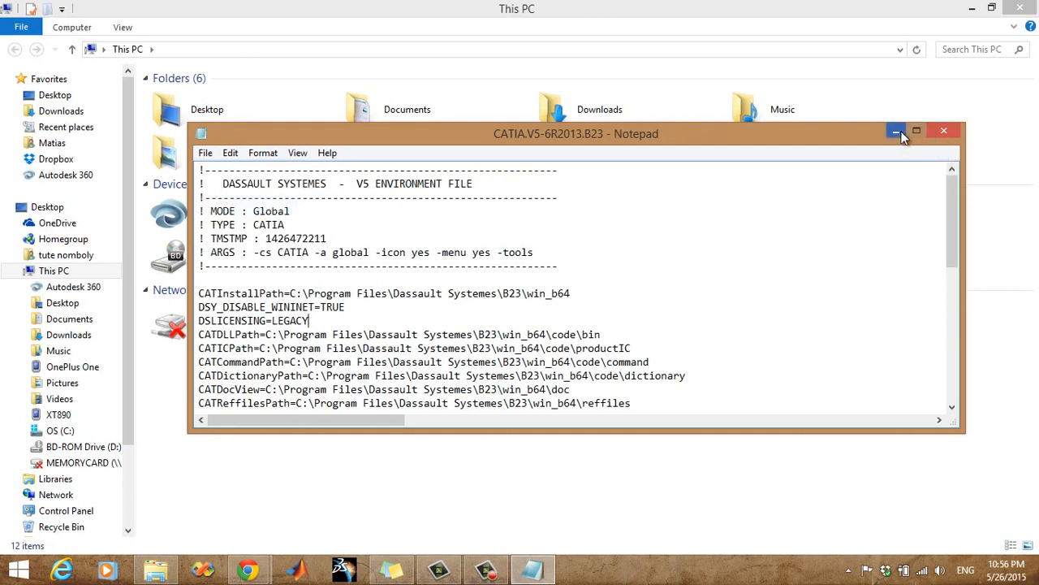
mouse_move(903, 137)
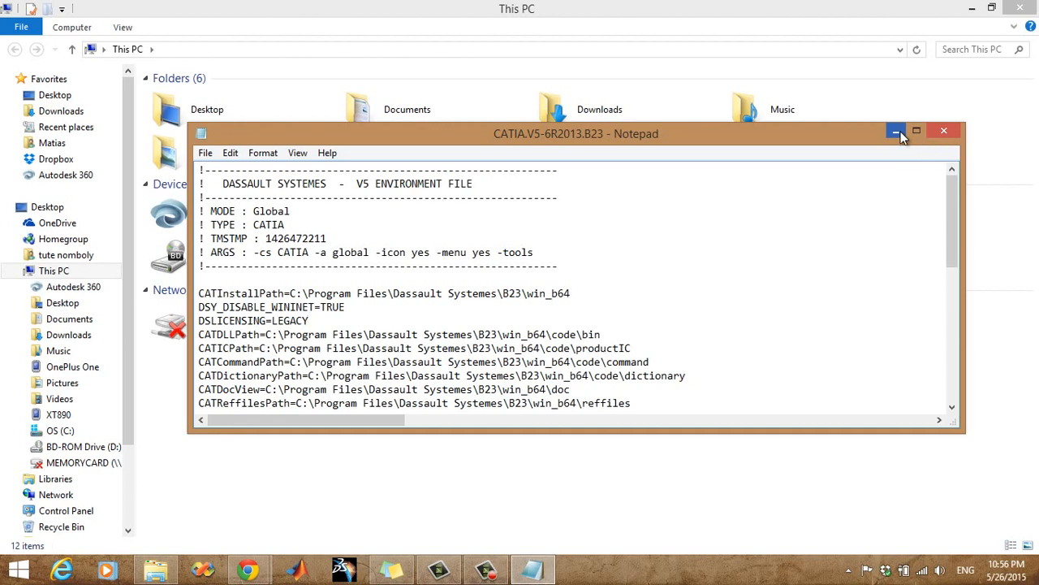
left_click(205, 153)
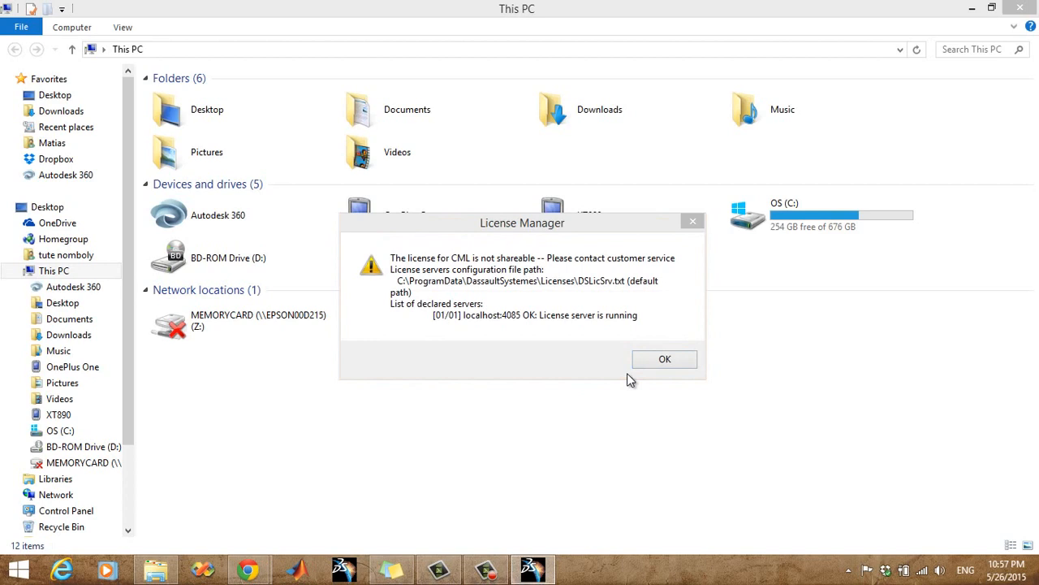
Step: Dismiss the CML and Not All Licenses Available messages and close License Manager, leaving CATIA running
left_click(664, 359)
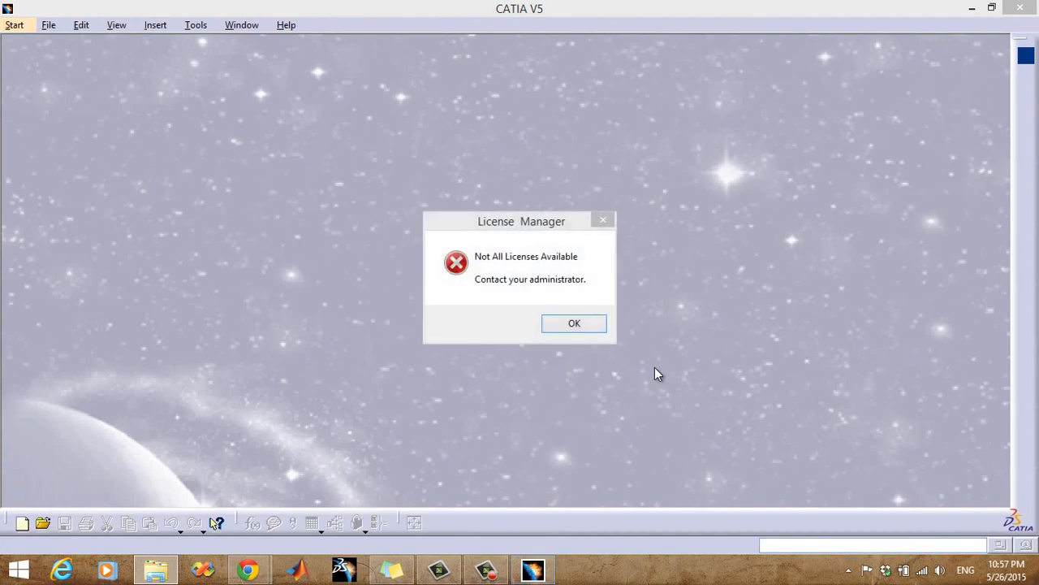
mouse_move(649, 385)
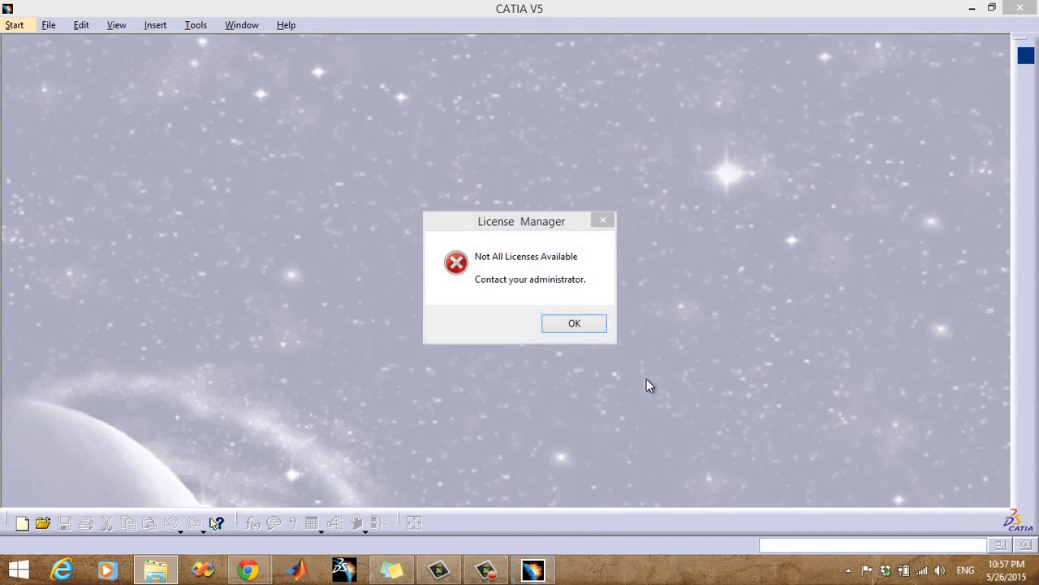
left_click(573, 323)
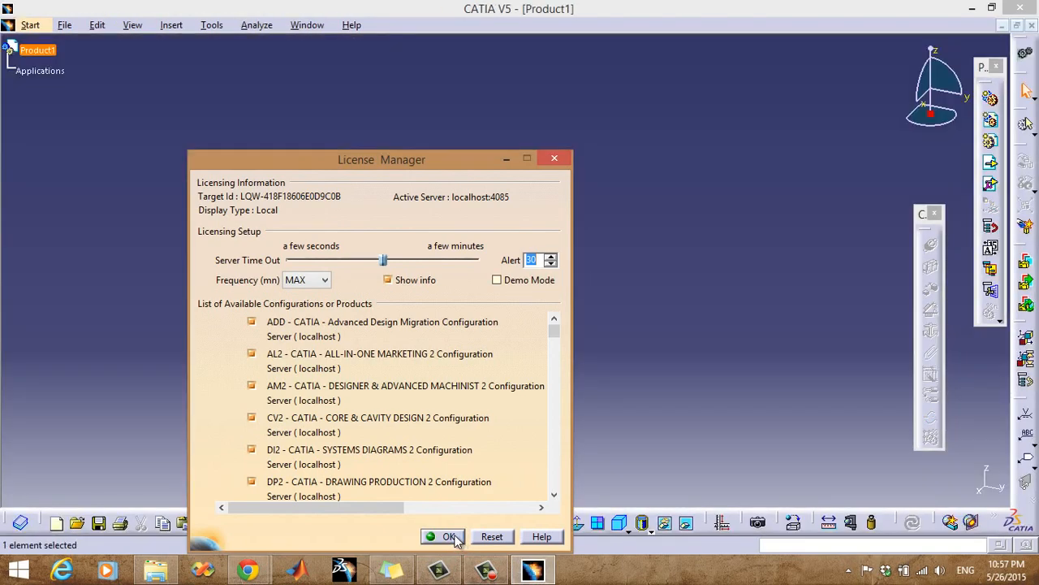
left_click(445, 536)
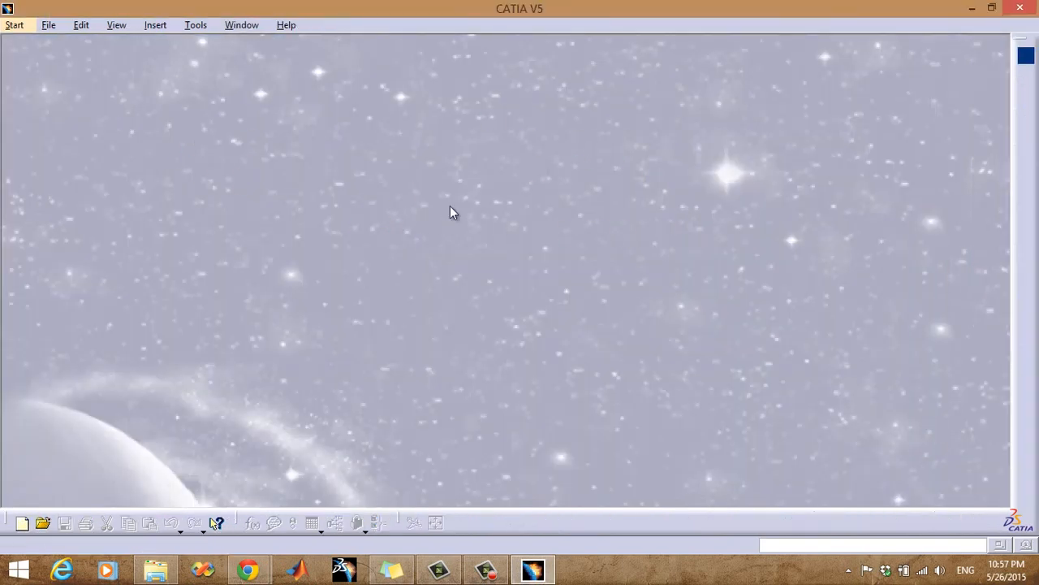
mouse_move(24, 29)
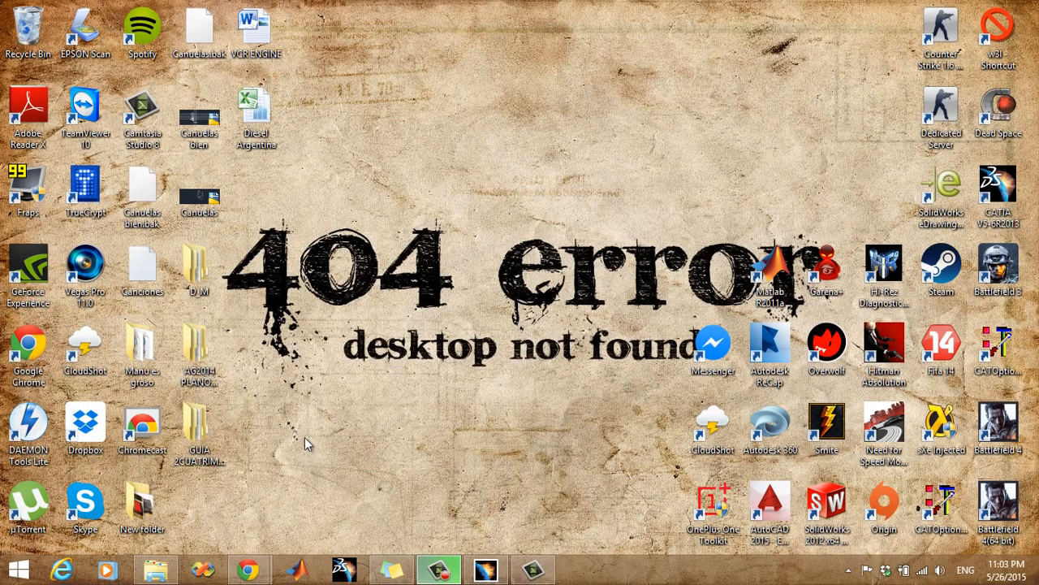
mouse_move(305, 442)
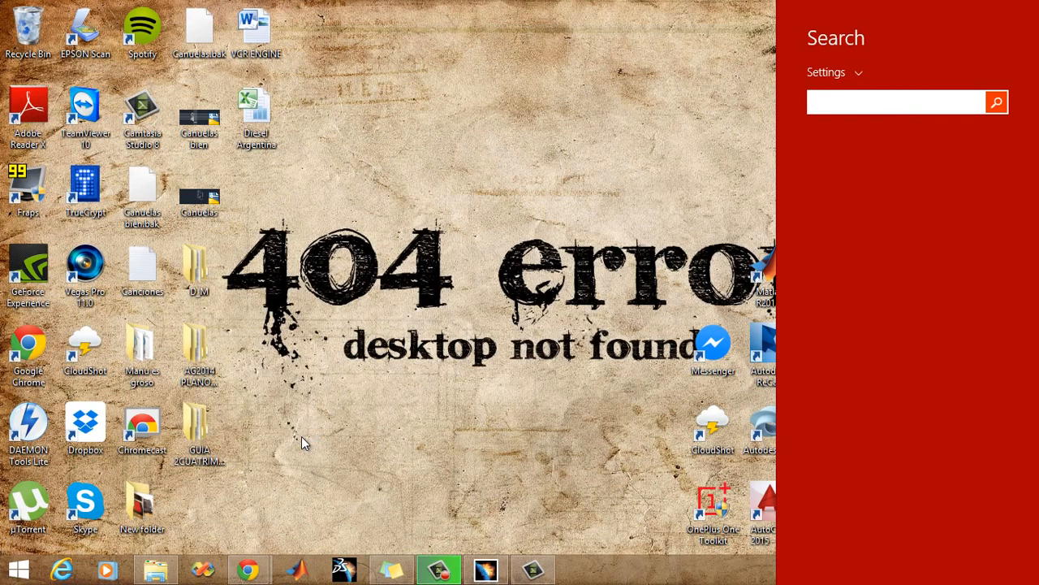
Step: Search for 'control panel' and open Control Panel from the results
type("contra")
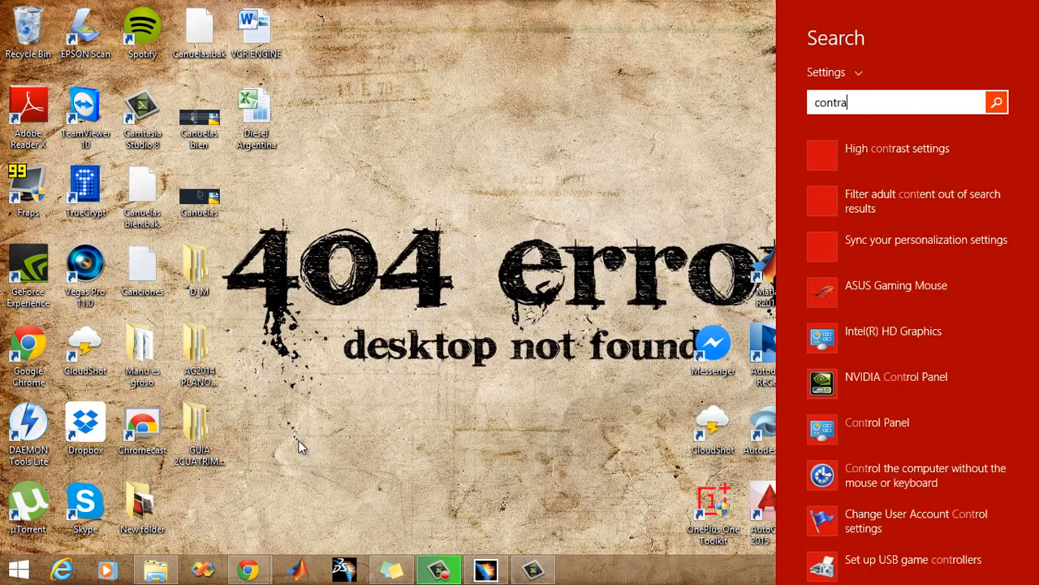
type("control")
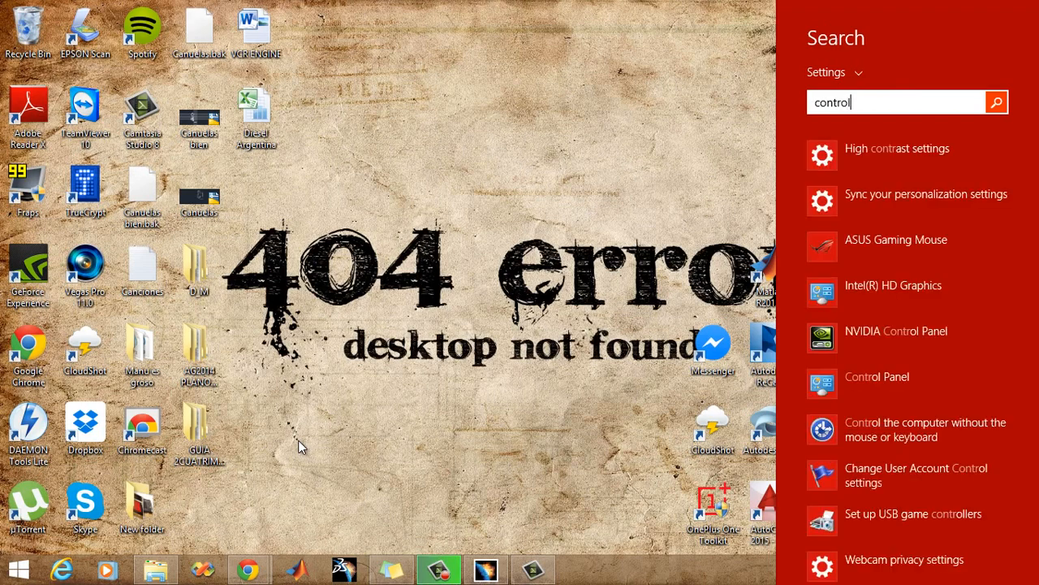
type("panel")
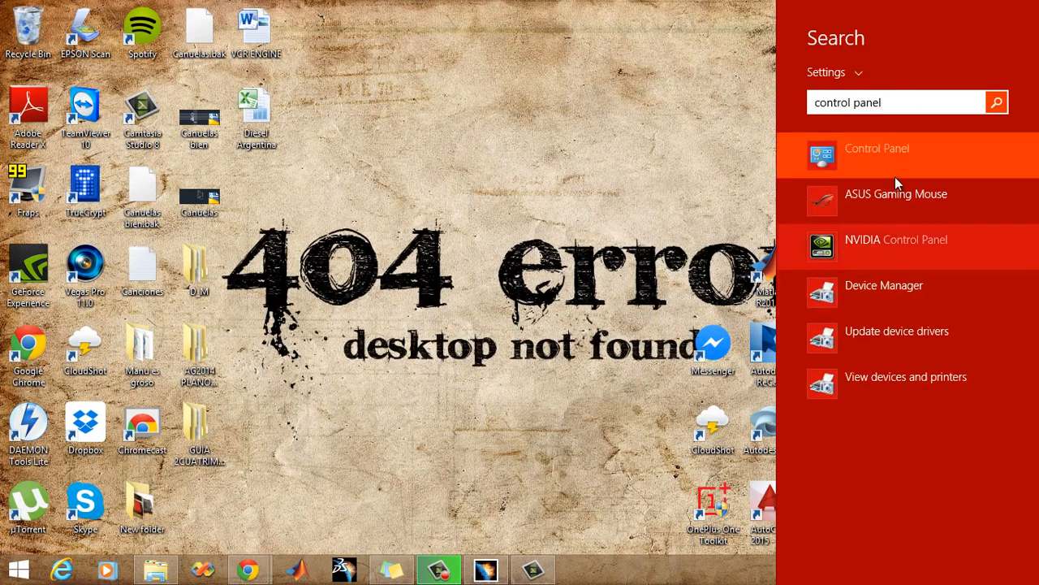
left_click(877, 149)
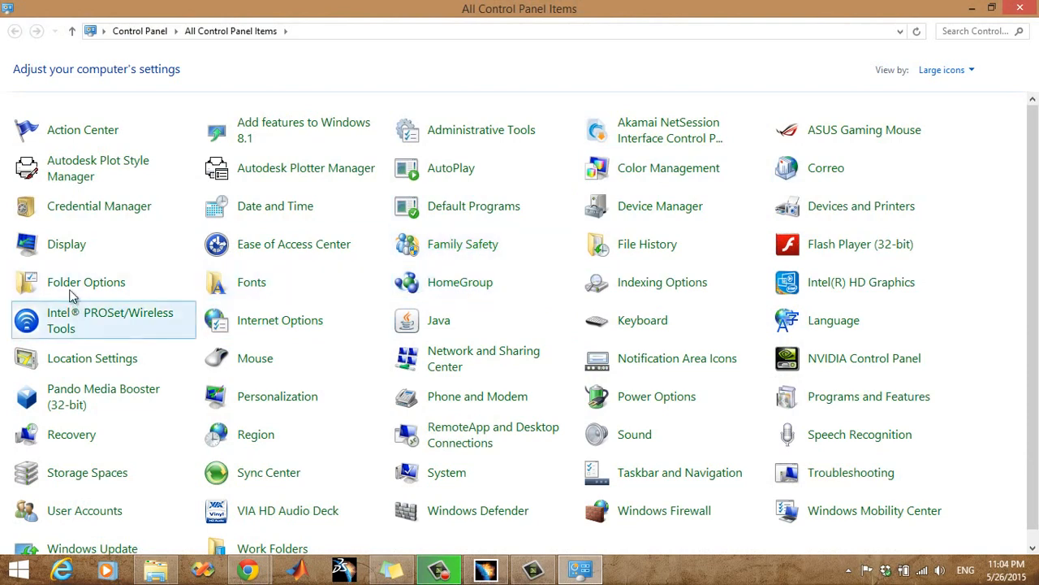
Step: Open Folder Options and go to its View settings for hidden files
left_click(86, 282)
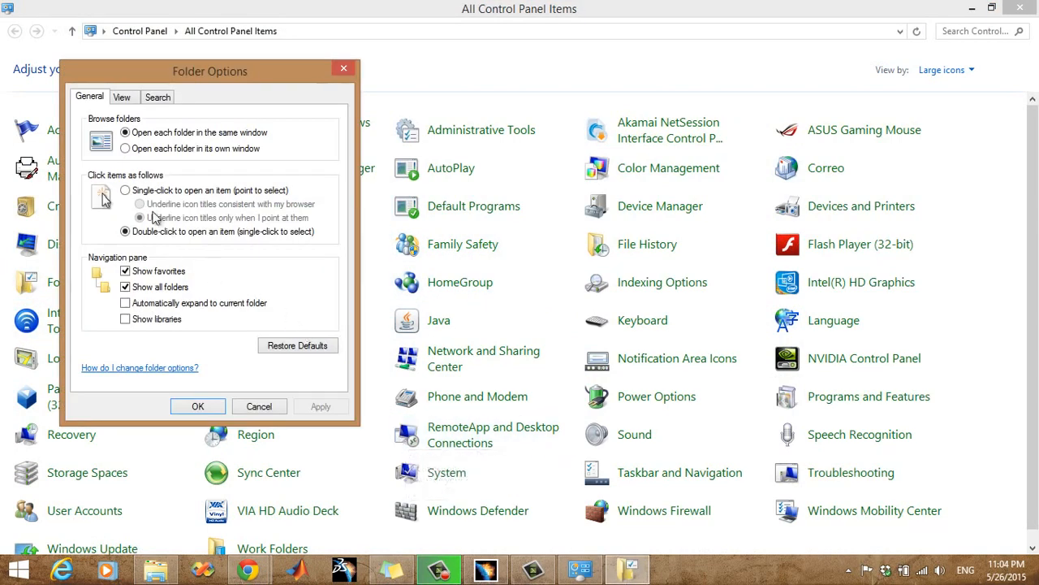
left_click(120, 98)
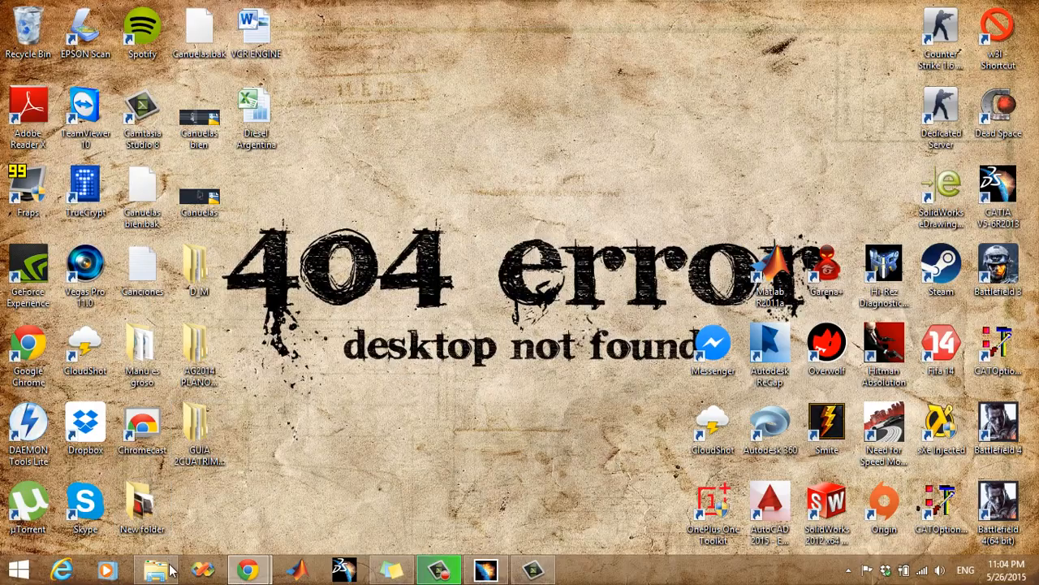
Step: Return to File Explorer and browse drive C, where the hidden ProgramData folder now appears
left_click(150, 565)
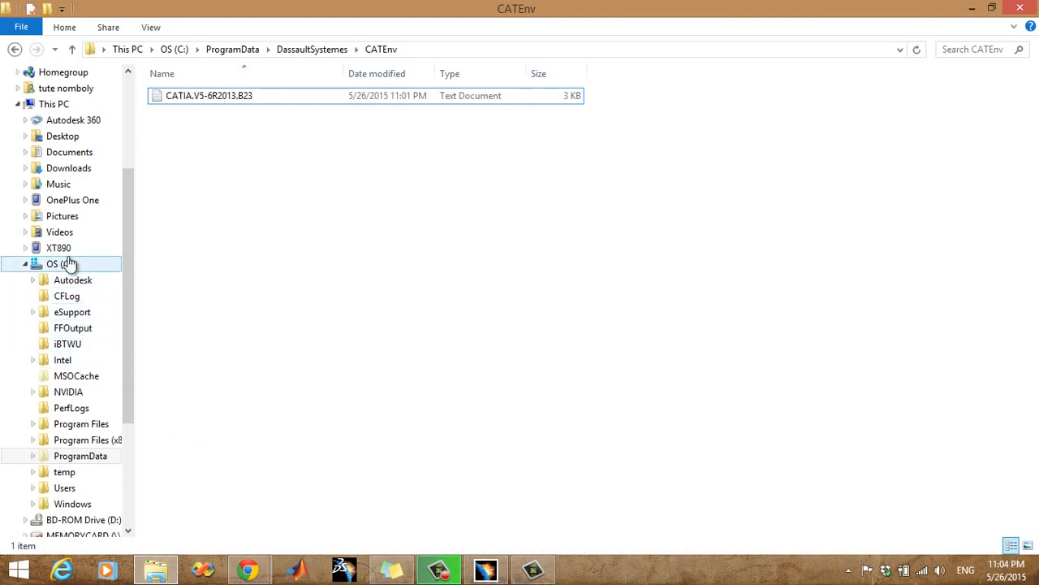
left_click(52, 263)
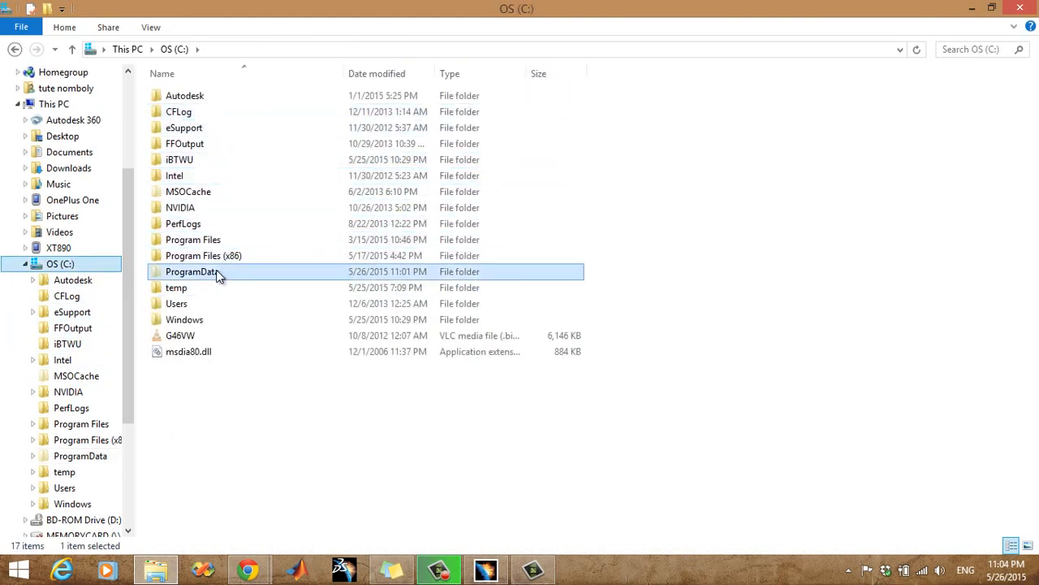
mouse_move(166, 279)
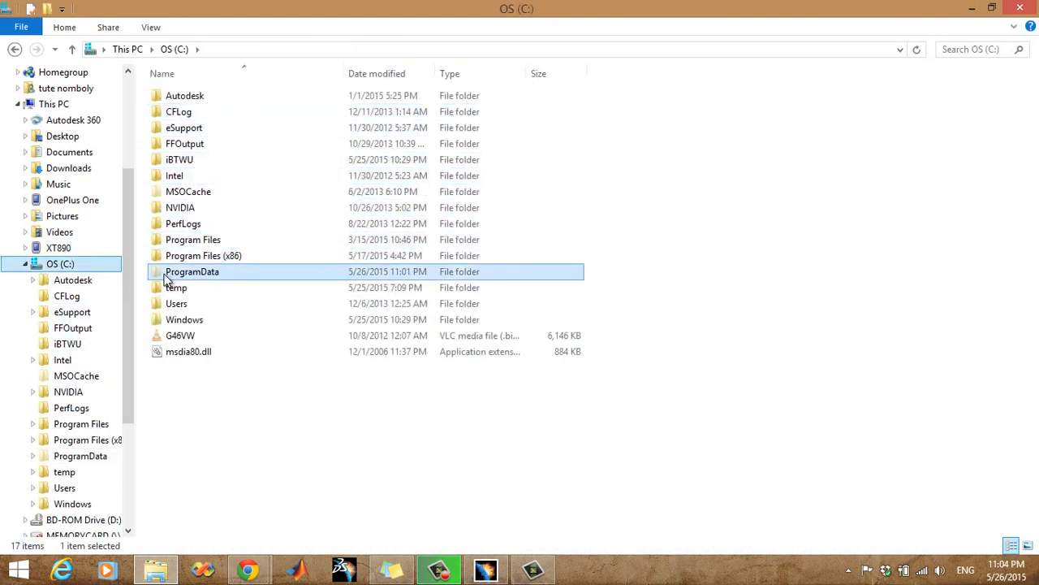
left_click(188, 192)
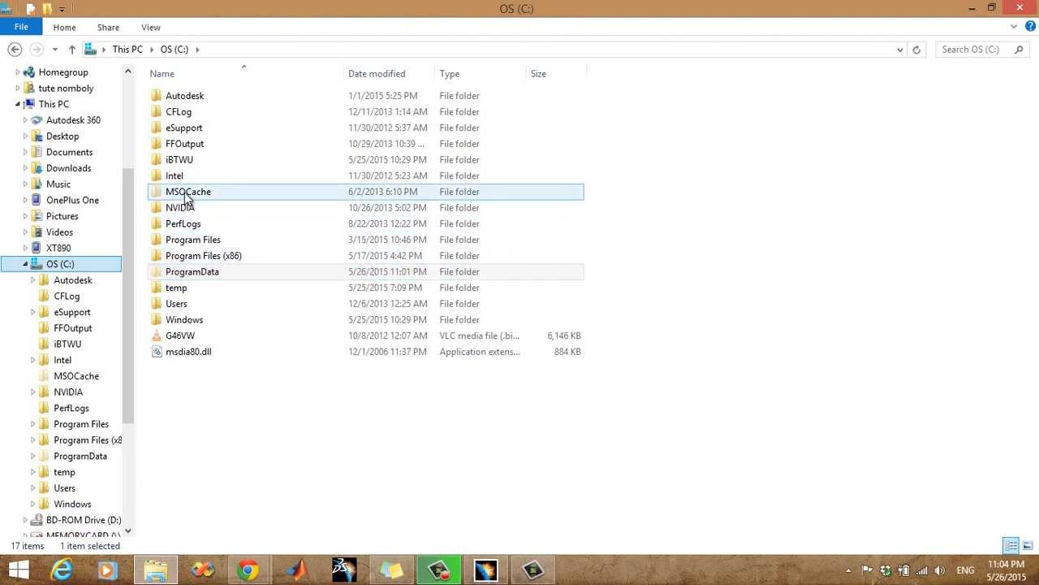
left_click(175, 288)
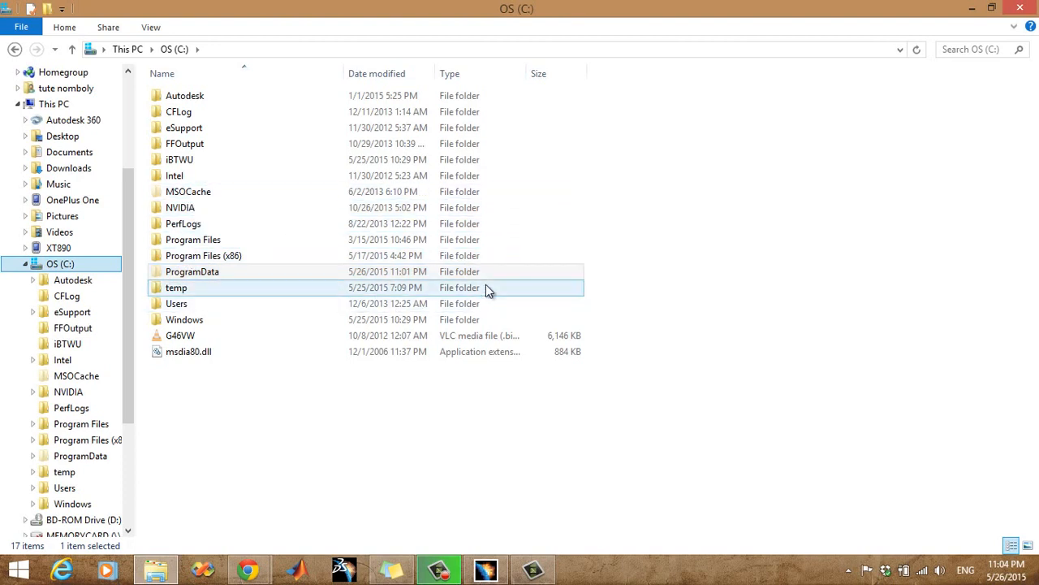